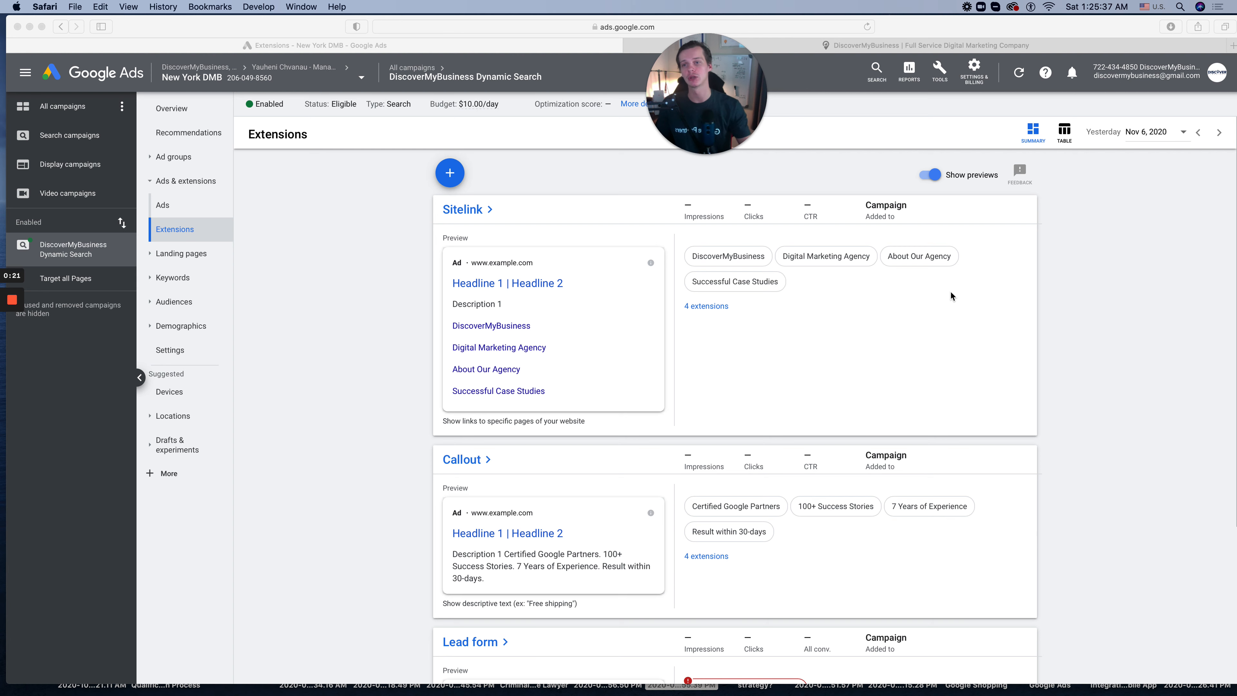
Step: Switch to All campaigns and bring up the account-wide Extensions list under Ads & extensions
click(63, 106)
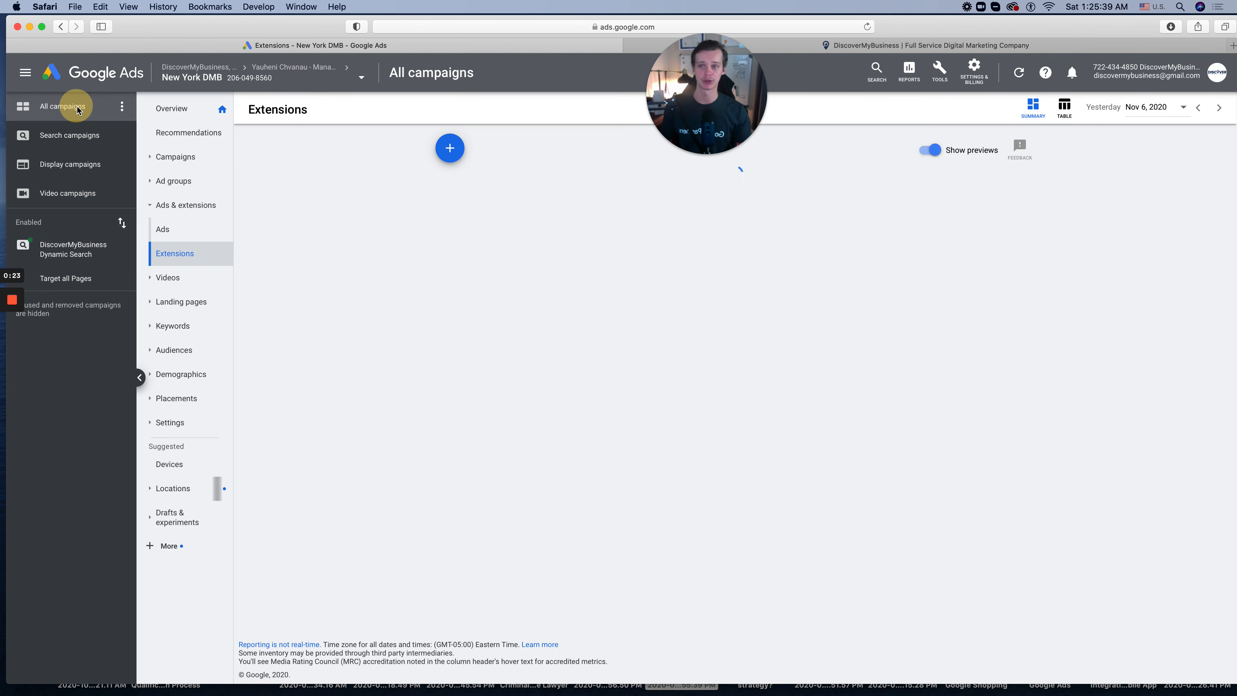
click(176, 156)
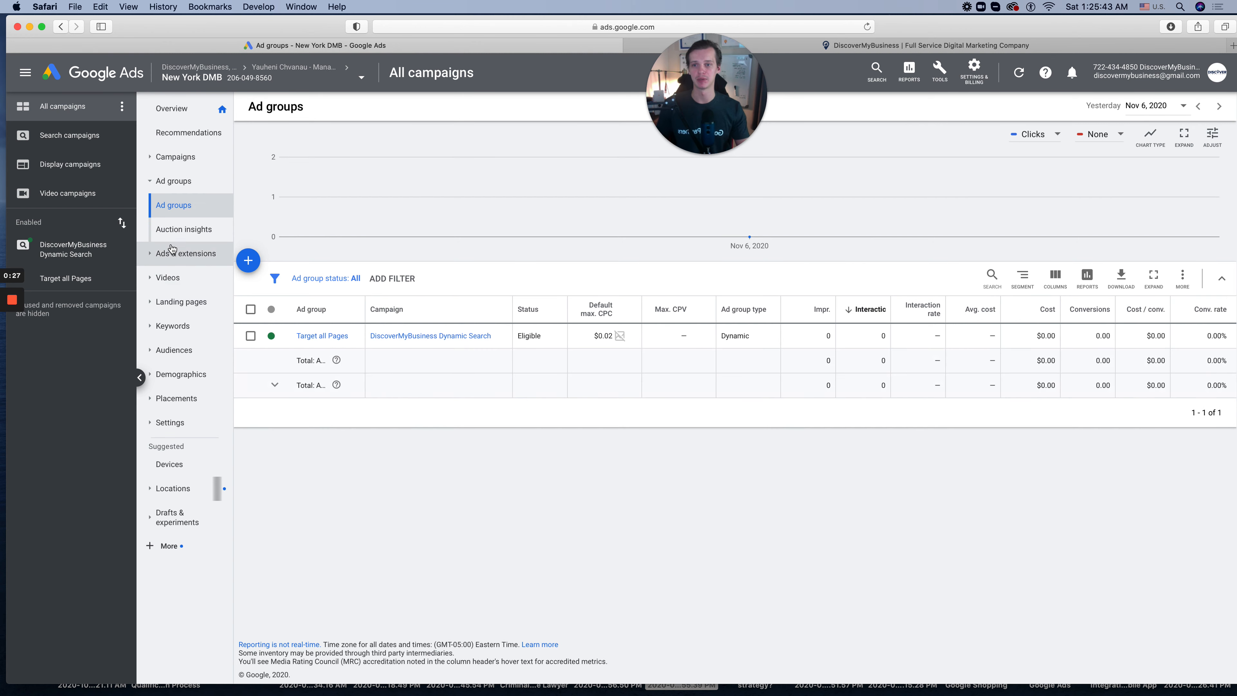
click(161, 229)
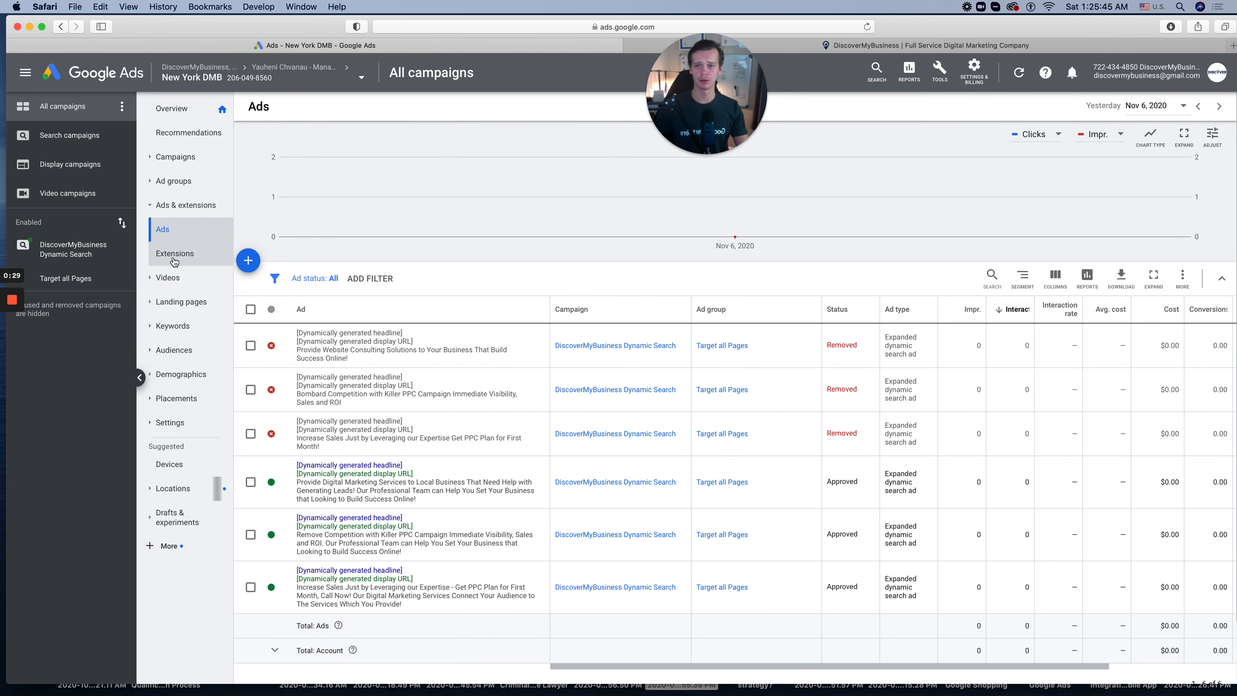
click(175, 254)
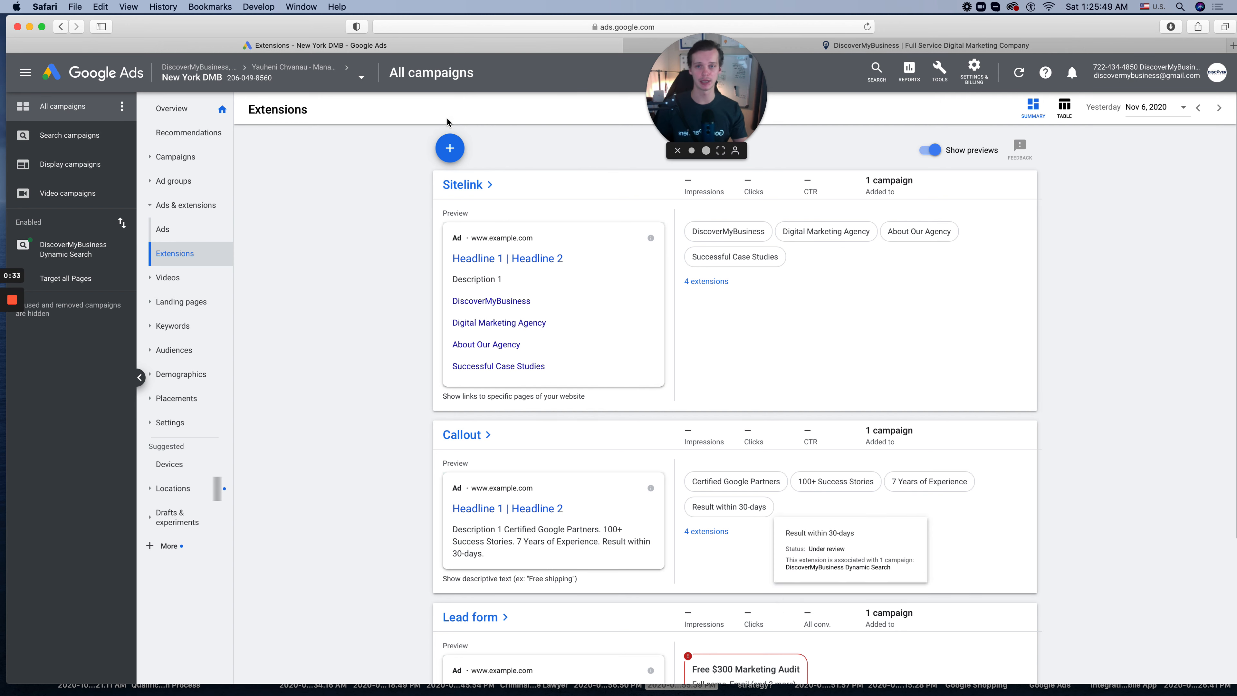
Step: Begin a new Call extension from the + menu on the Extensions page
click(449, 148)
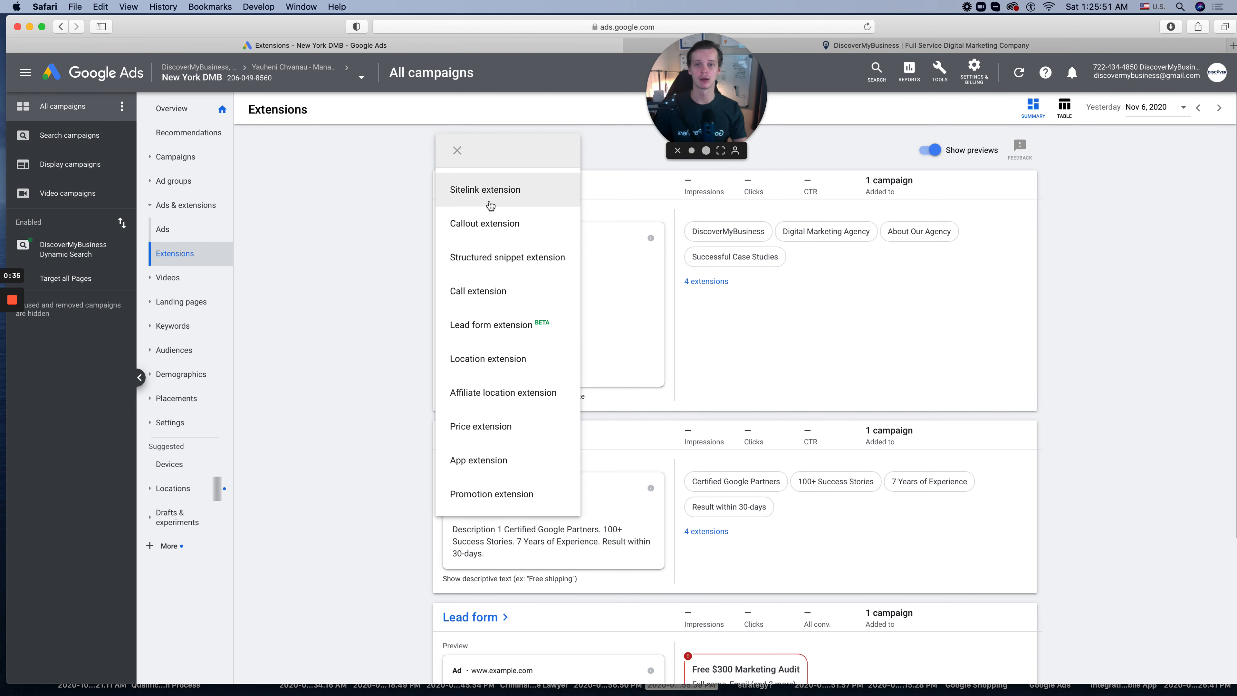
click(478, 291)
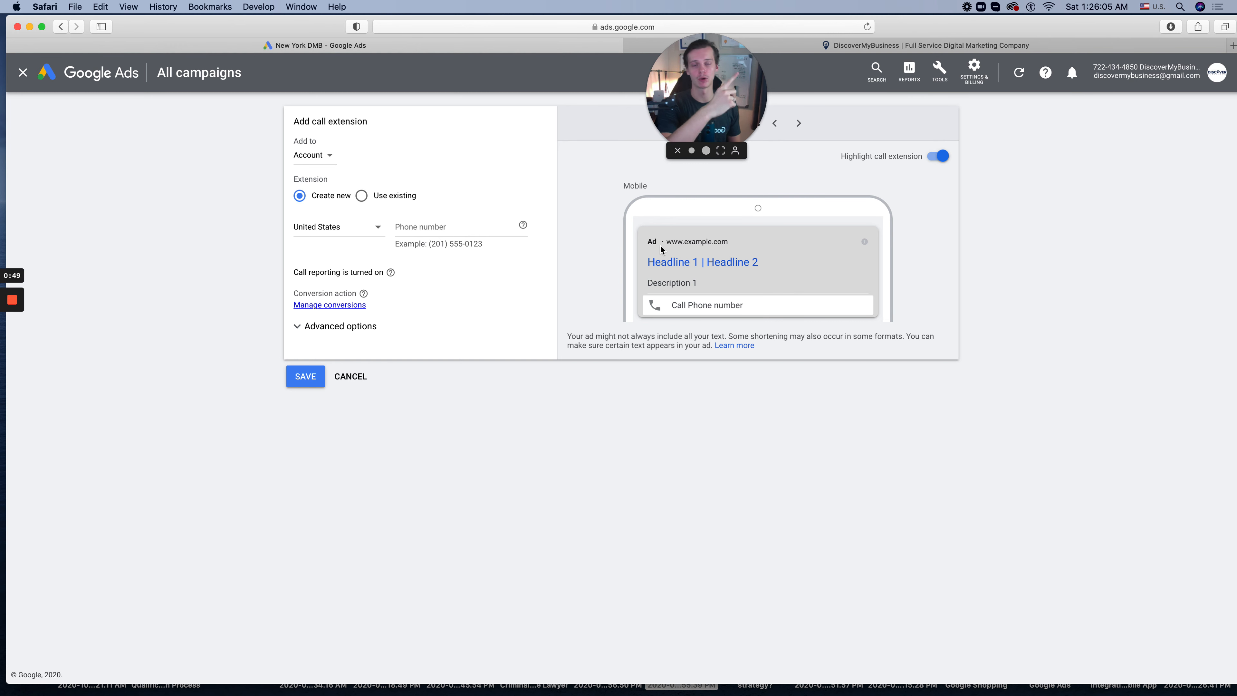
mouse_move(398, 186)
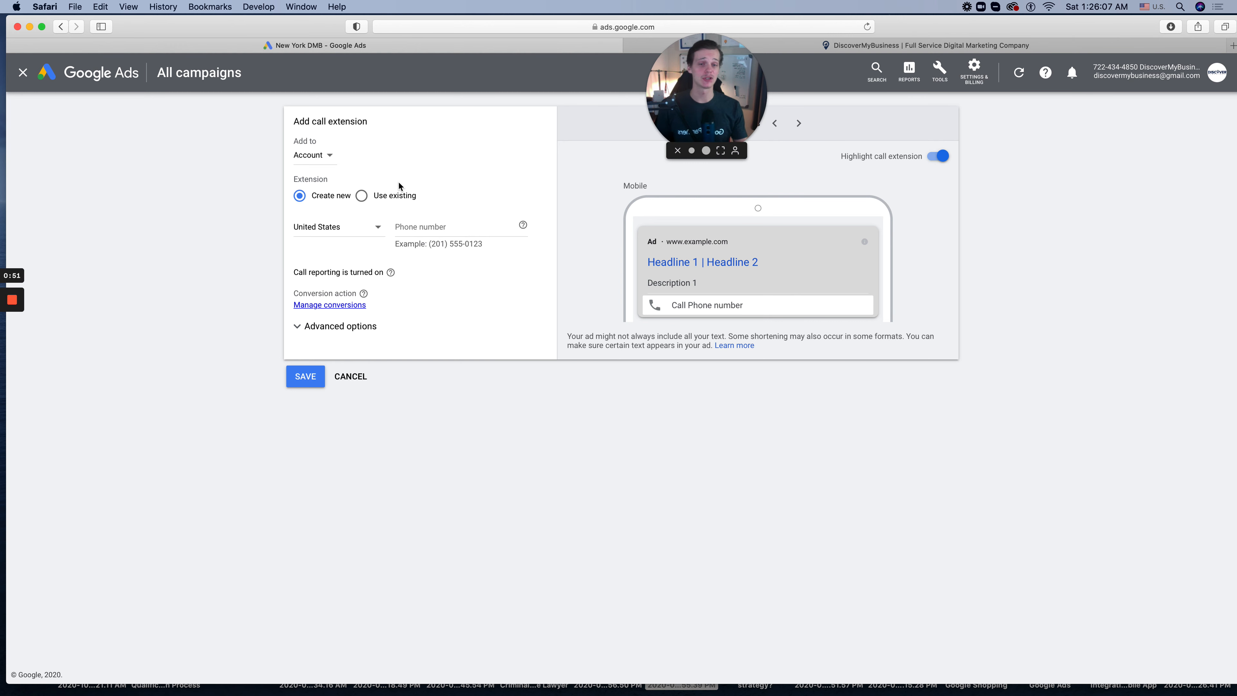
Step: Set Add to: Campaign and select DiscoverMyBusiness Dynamic Search for the call extension
click(314, 155)
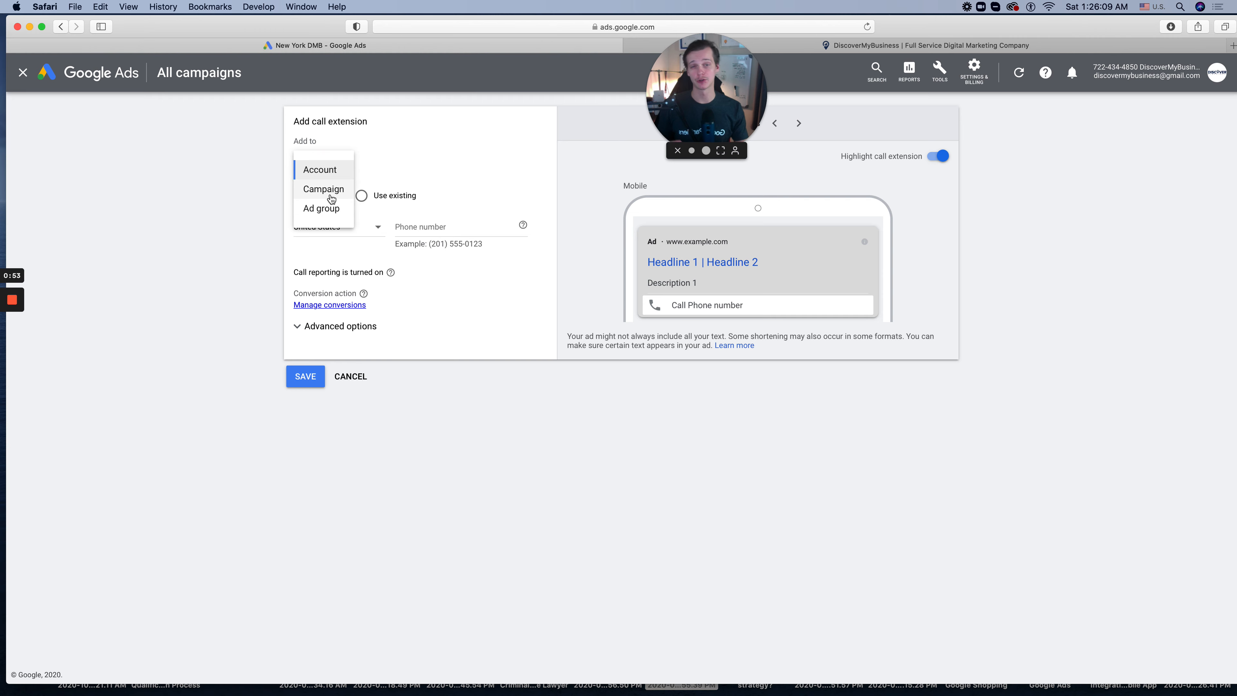
click(323, 189)
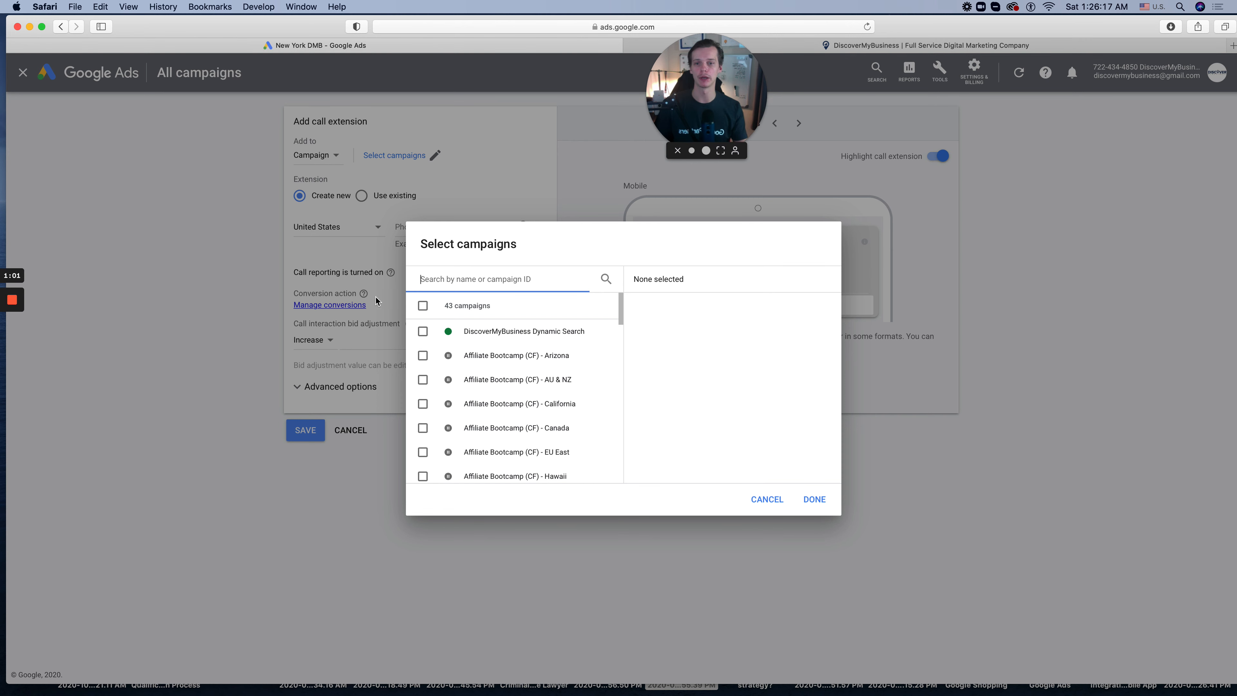
click(423, 330)
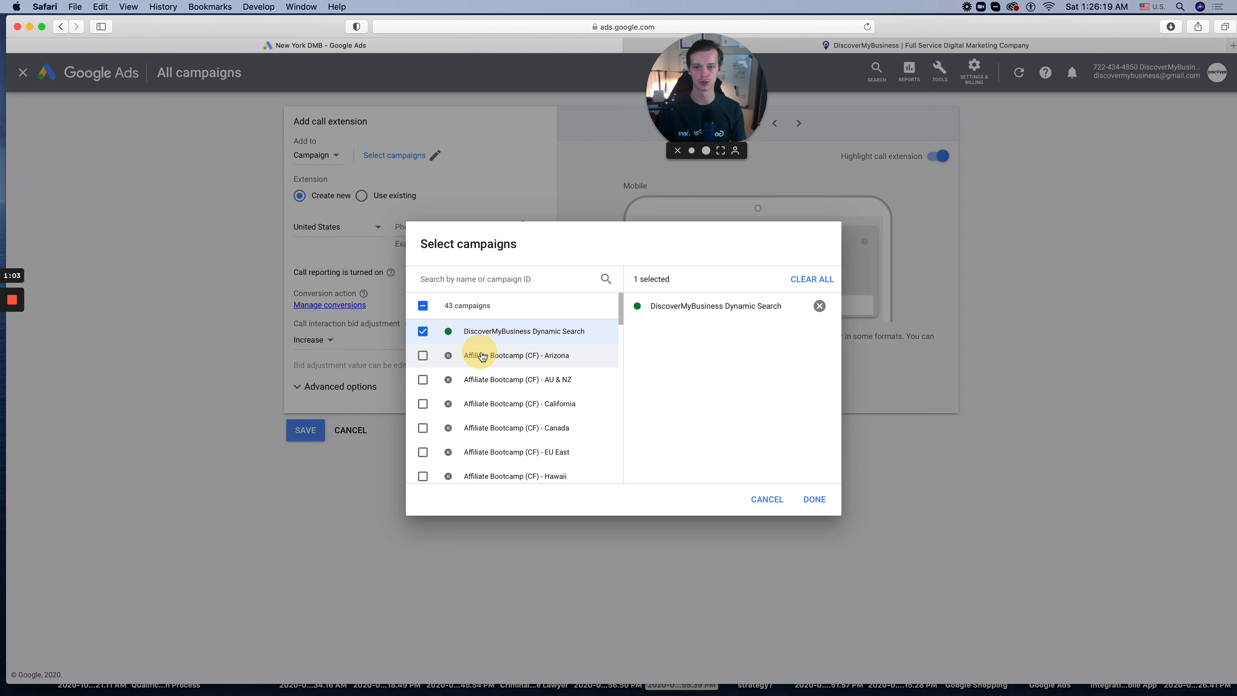
click(813, 498)
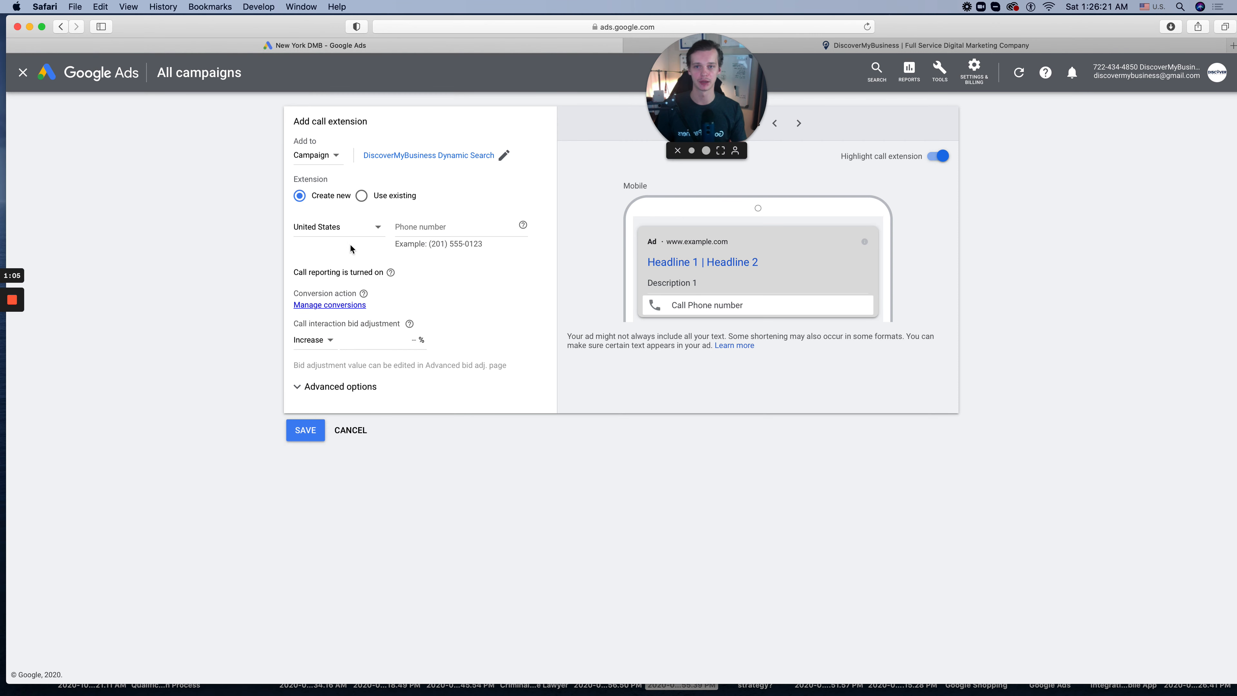
click(362, 195)
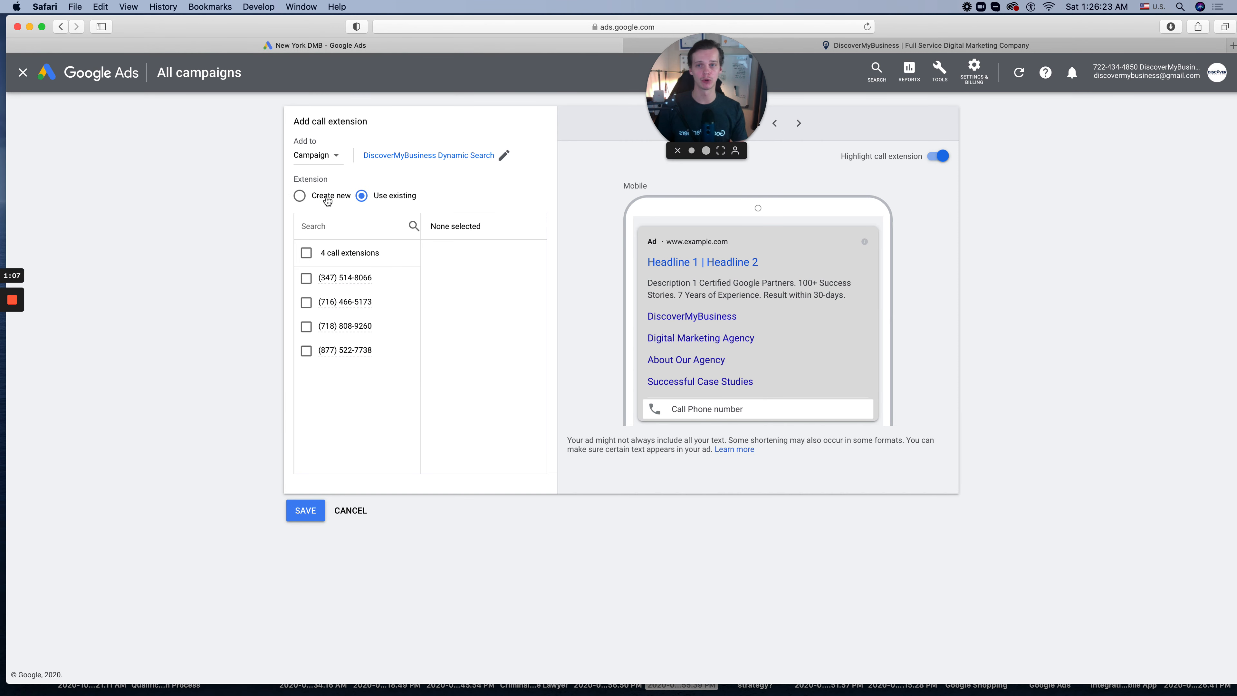
click(300, 196)
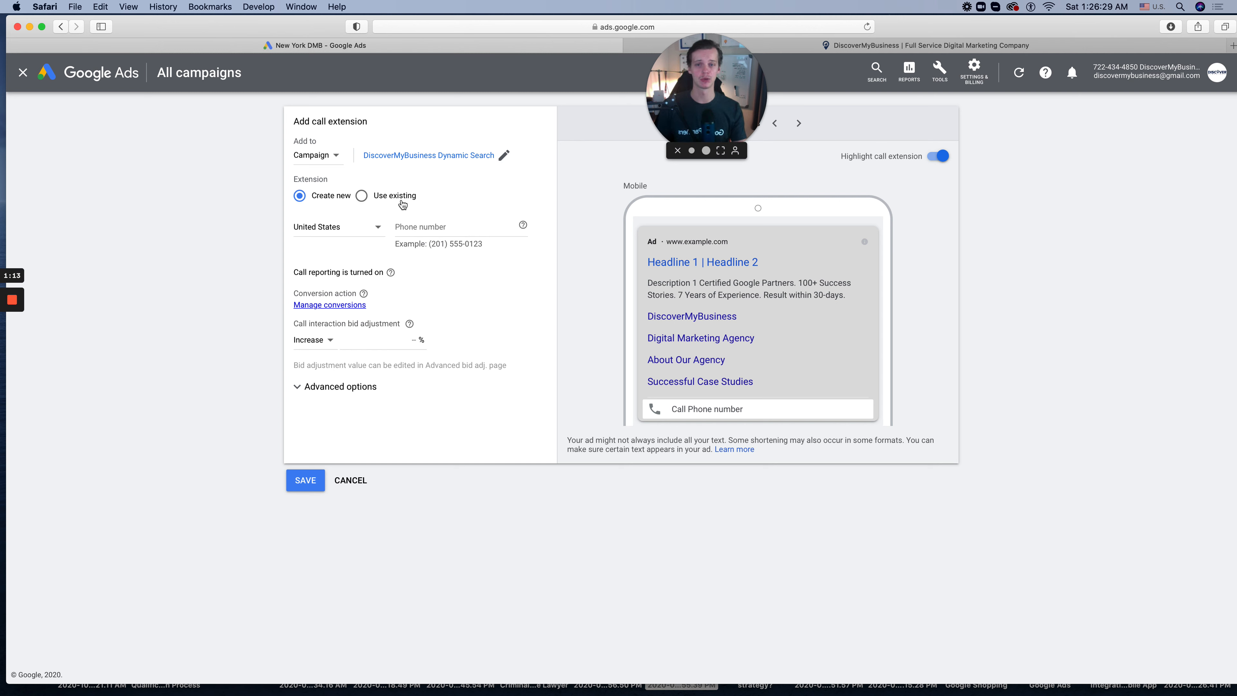
click(361, 196)
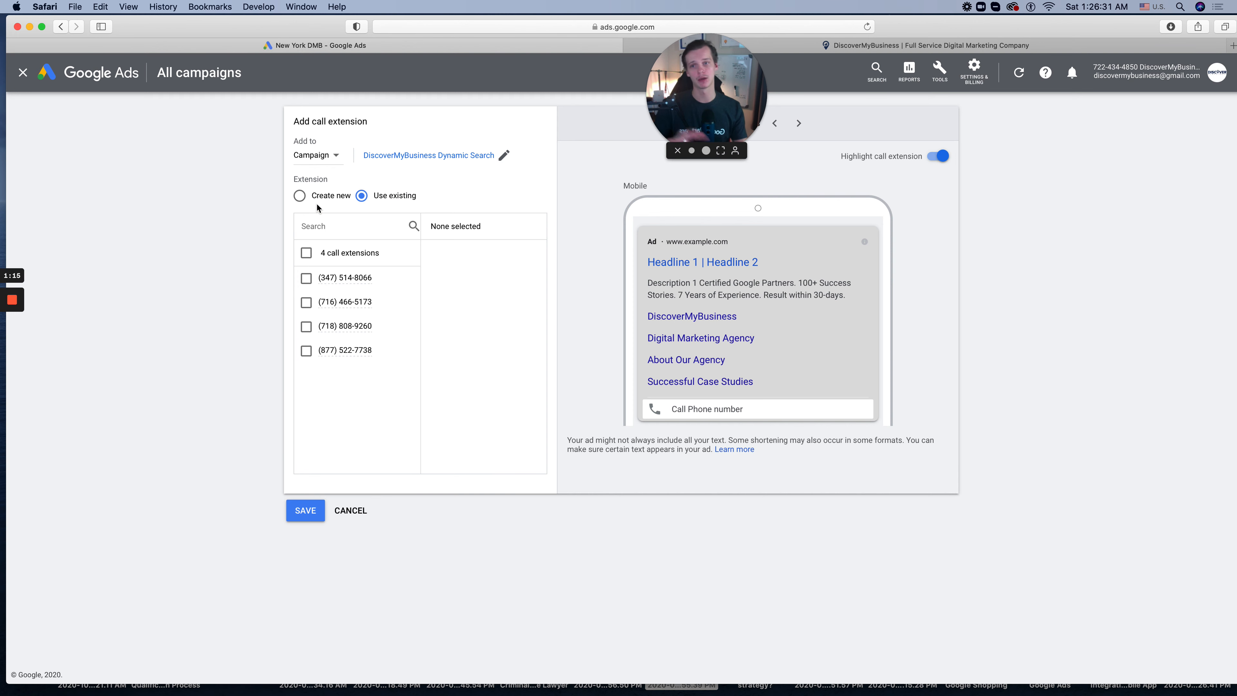
click(299, 194)
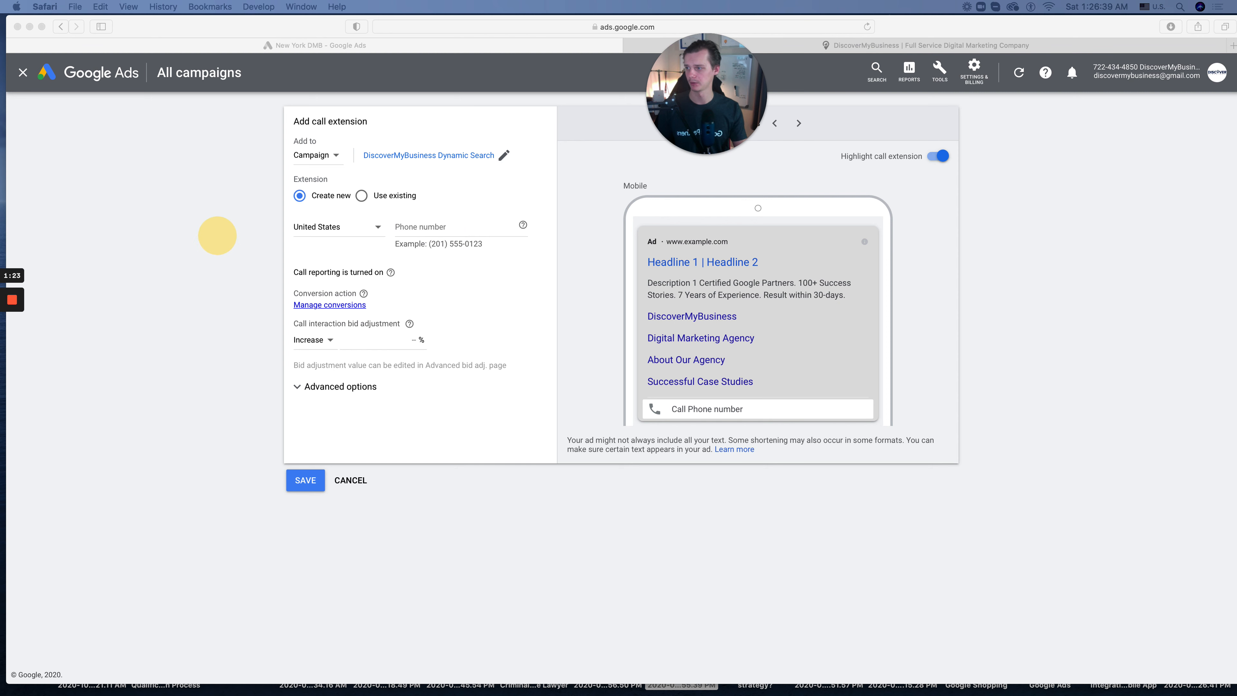
text((877) 522-7738)
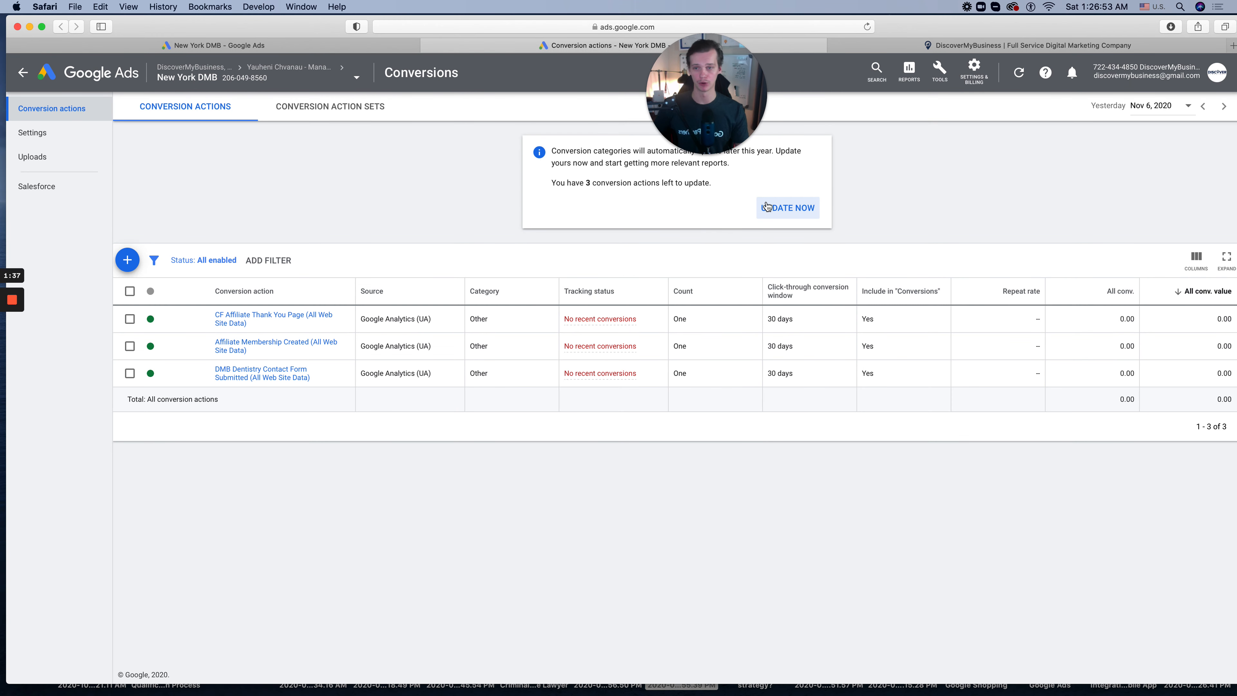
mouse_move(127, 260)
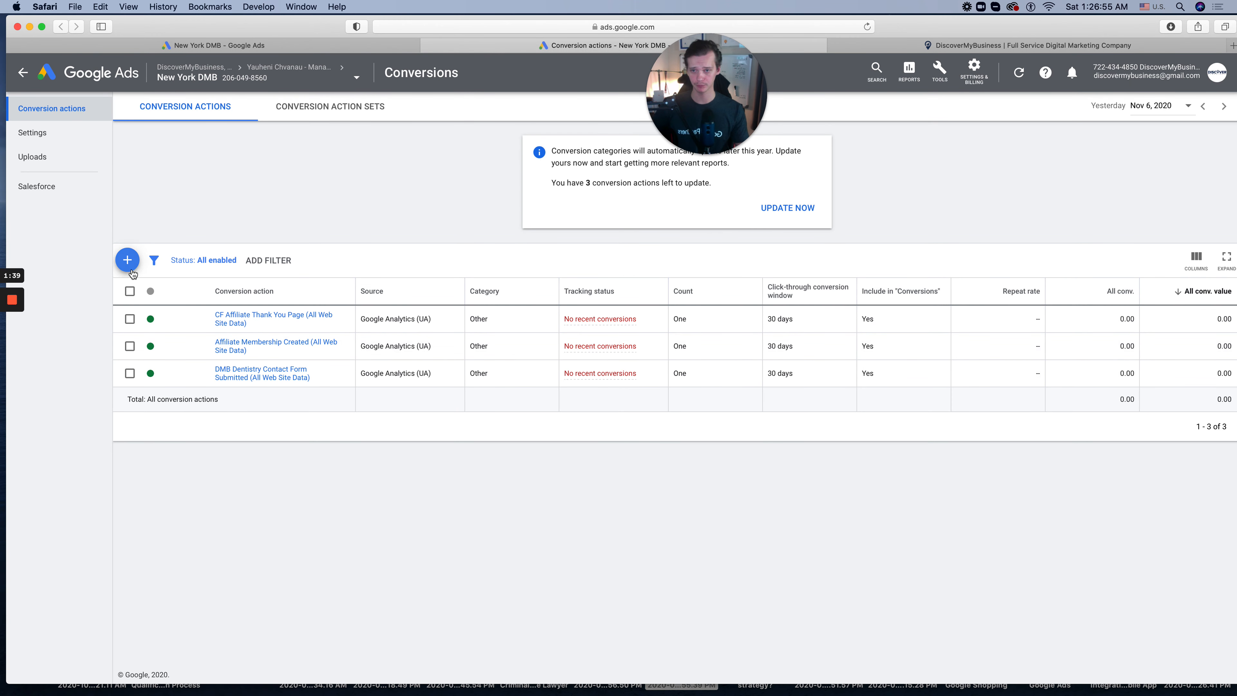
Step: Start a Phone calls conversion action for calls from ads using call extensions and continue to settings
click(127, 260)
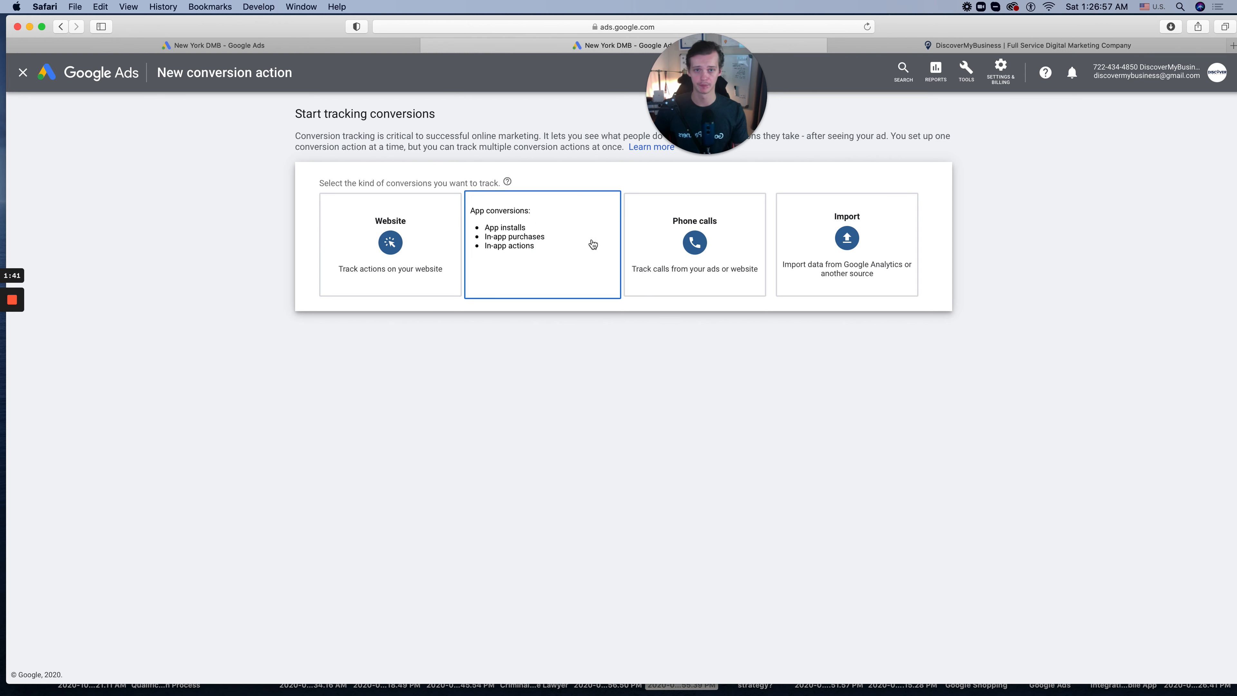
click(693, 243)
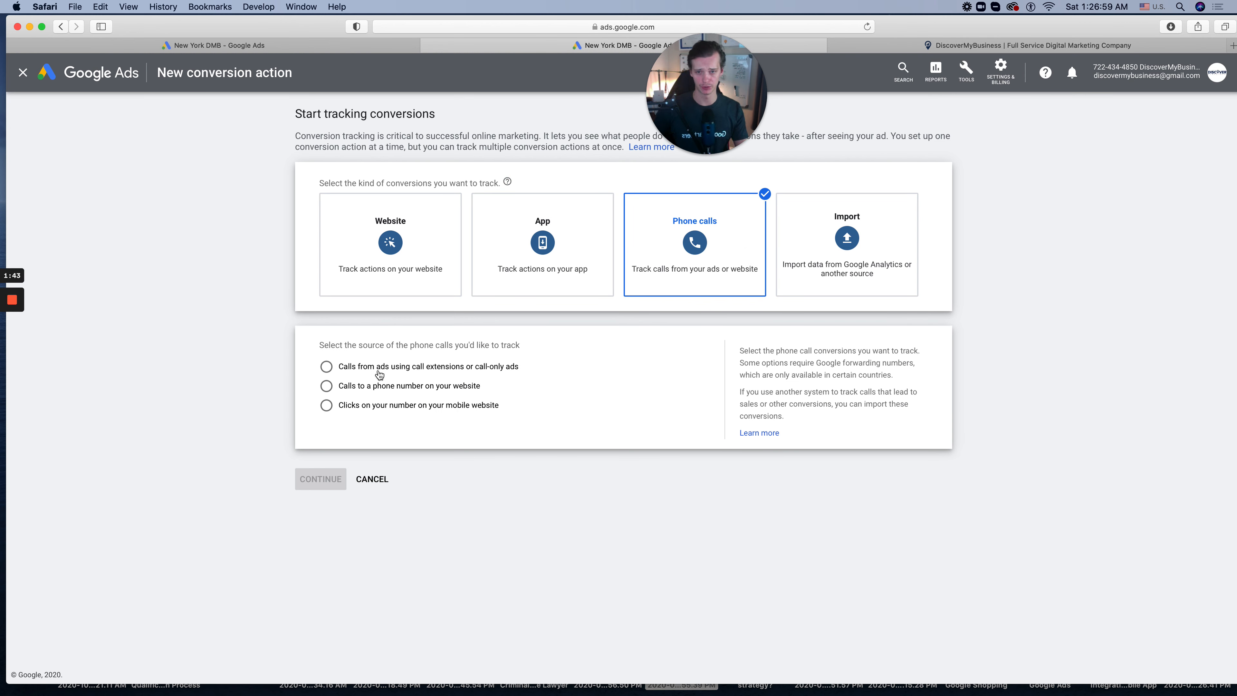
click(325, 366)
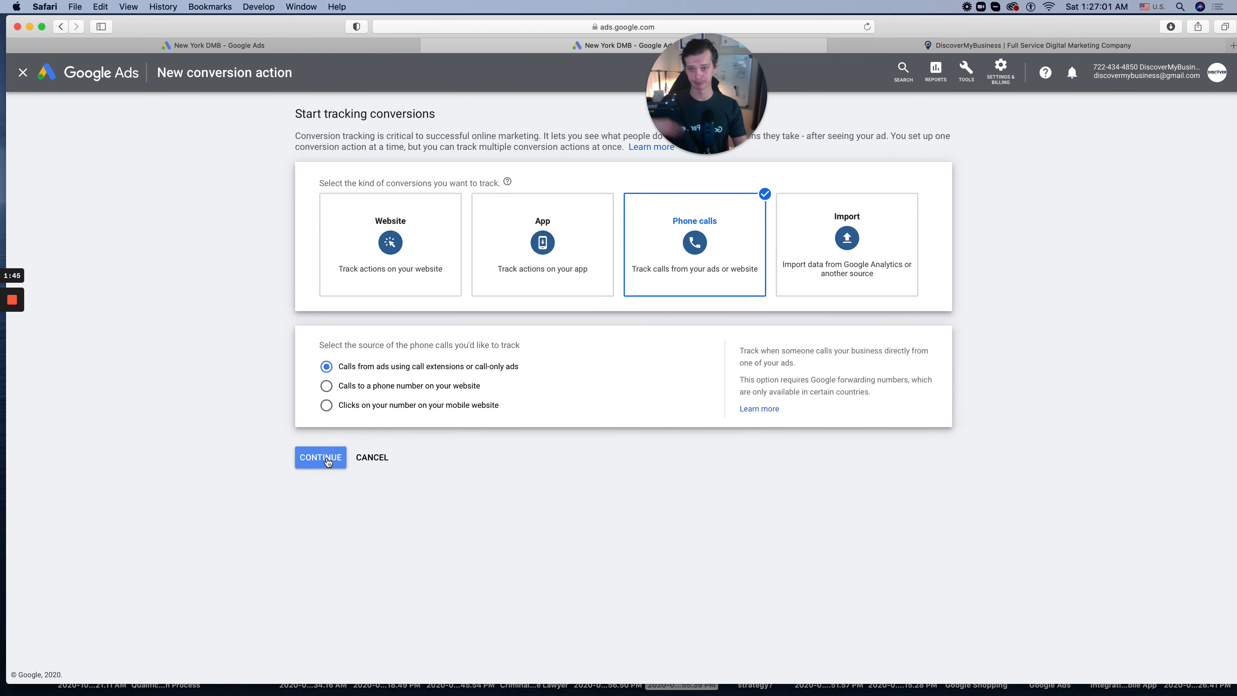
click(320, 457)
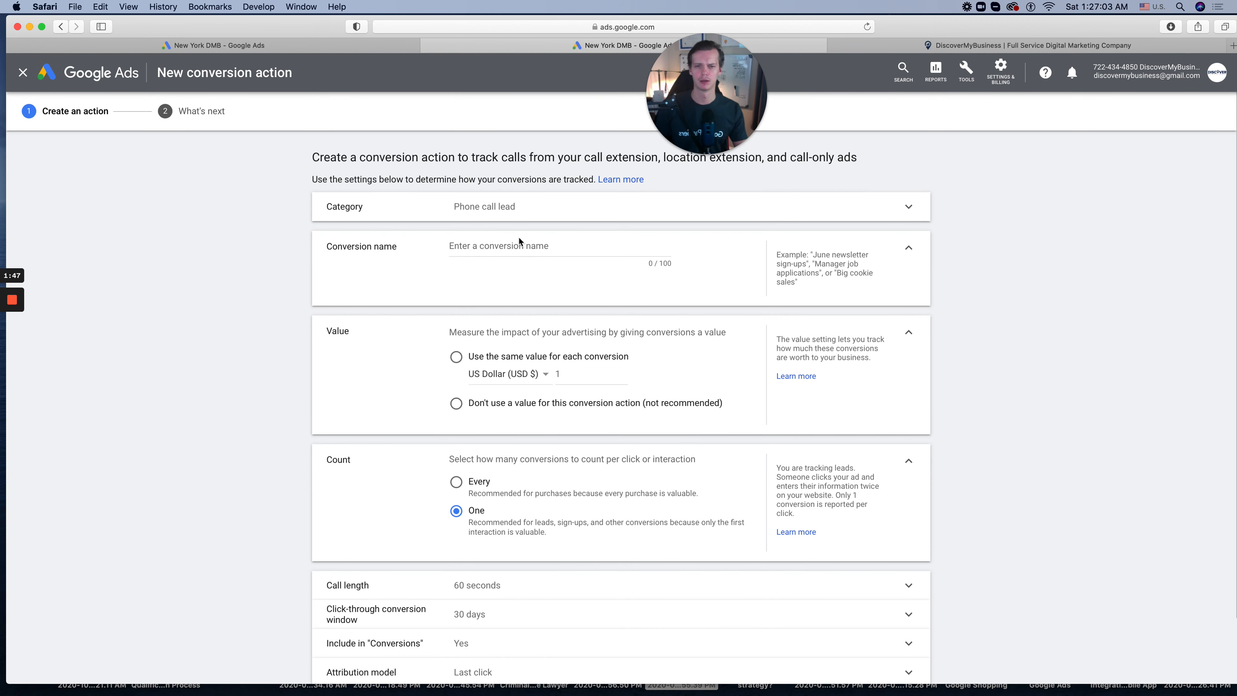
Step: Name the conversion 'Phone Call Leads', choose Don't use a value, and create it
text(P)
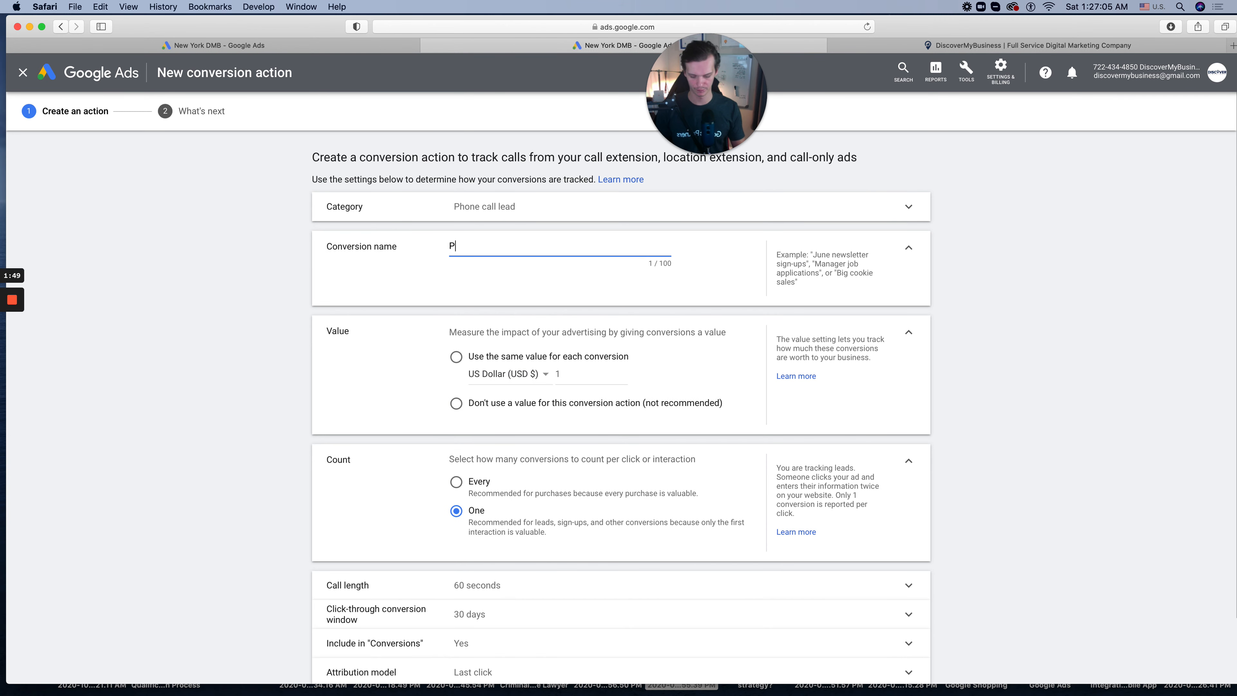
text(hone Call Leads)
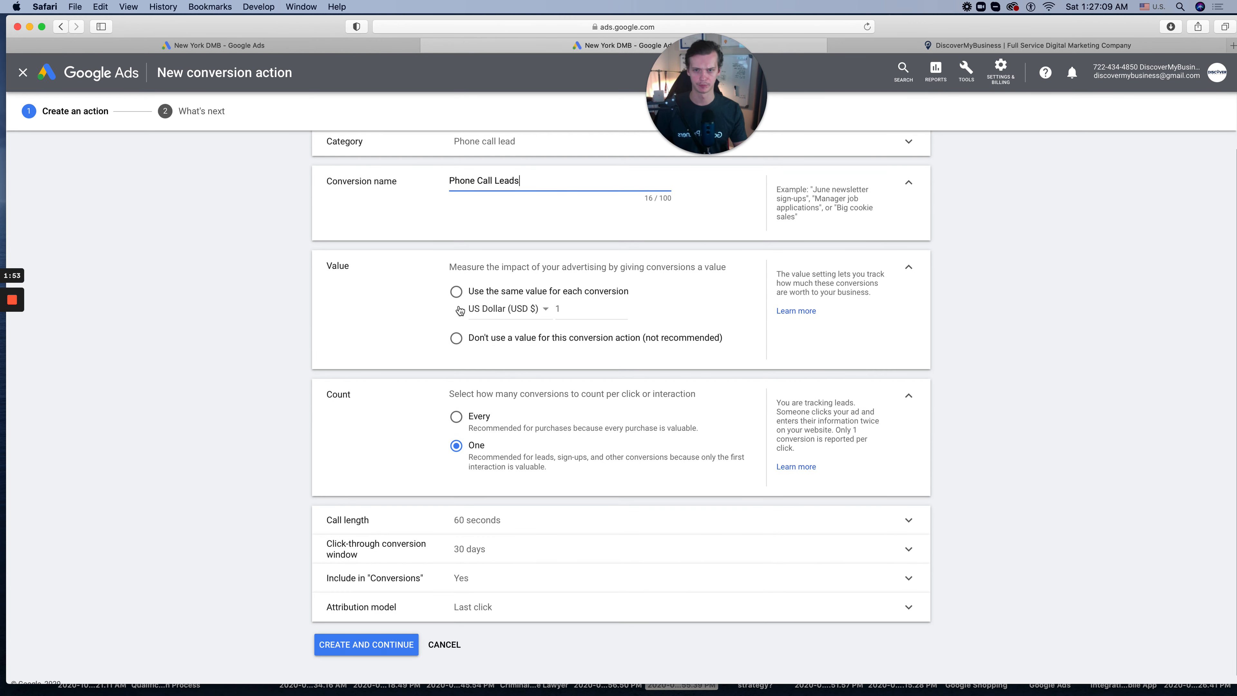
click(456, 338)
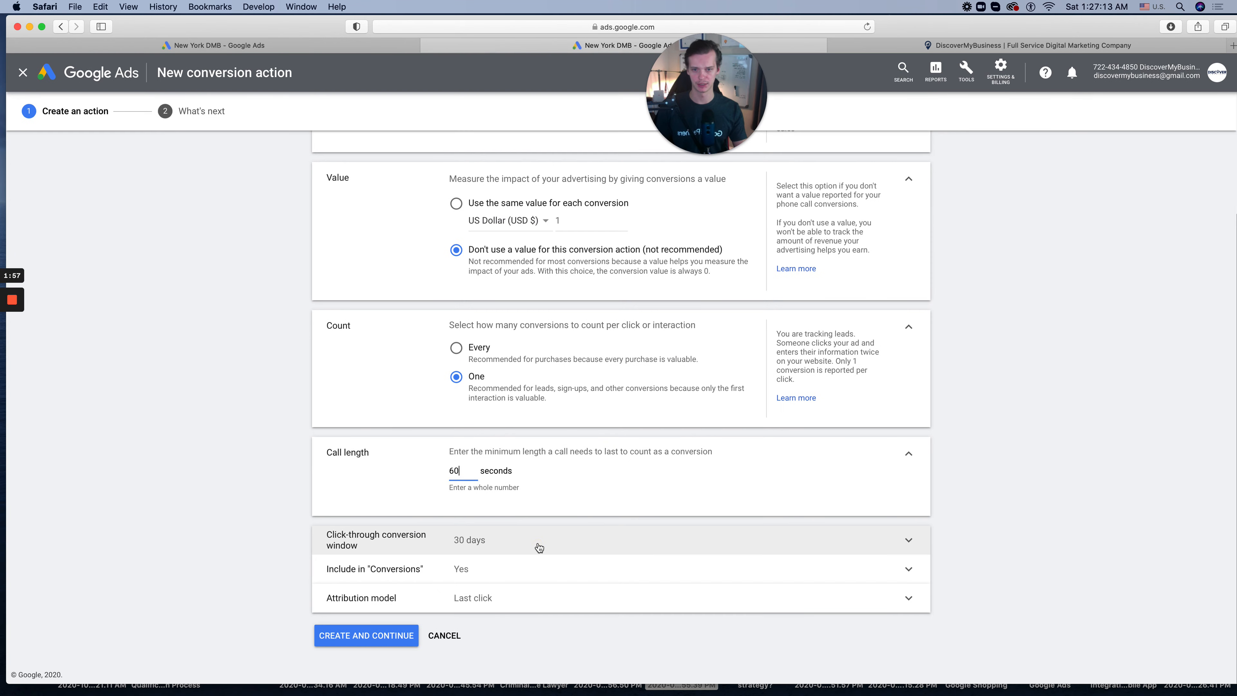
click(539, 540)
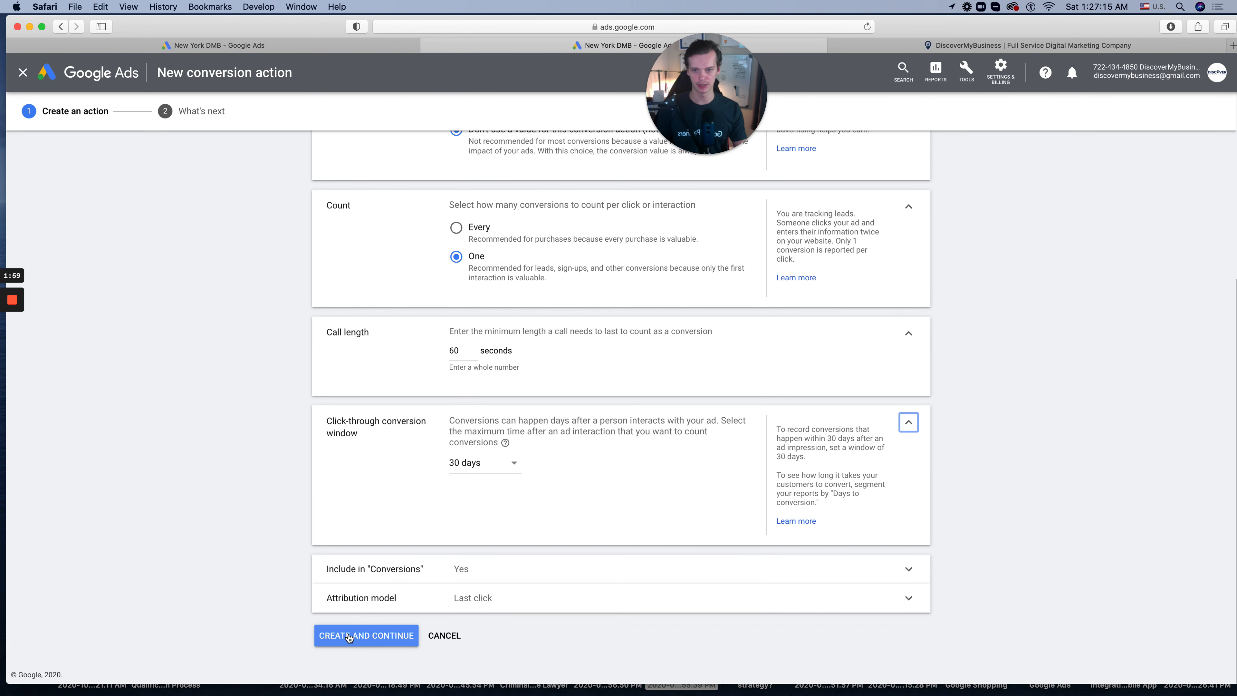
click(365, 635)
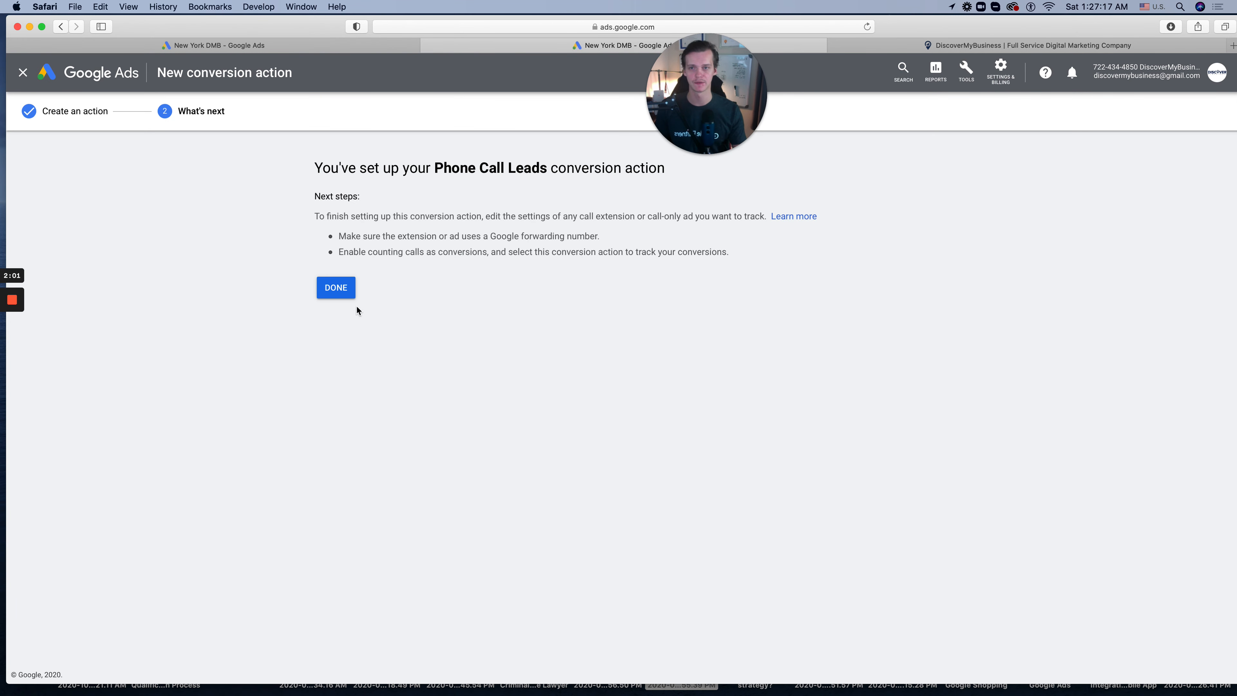
click(335, 287)
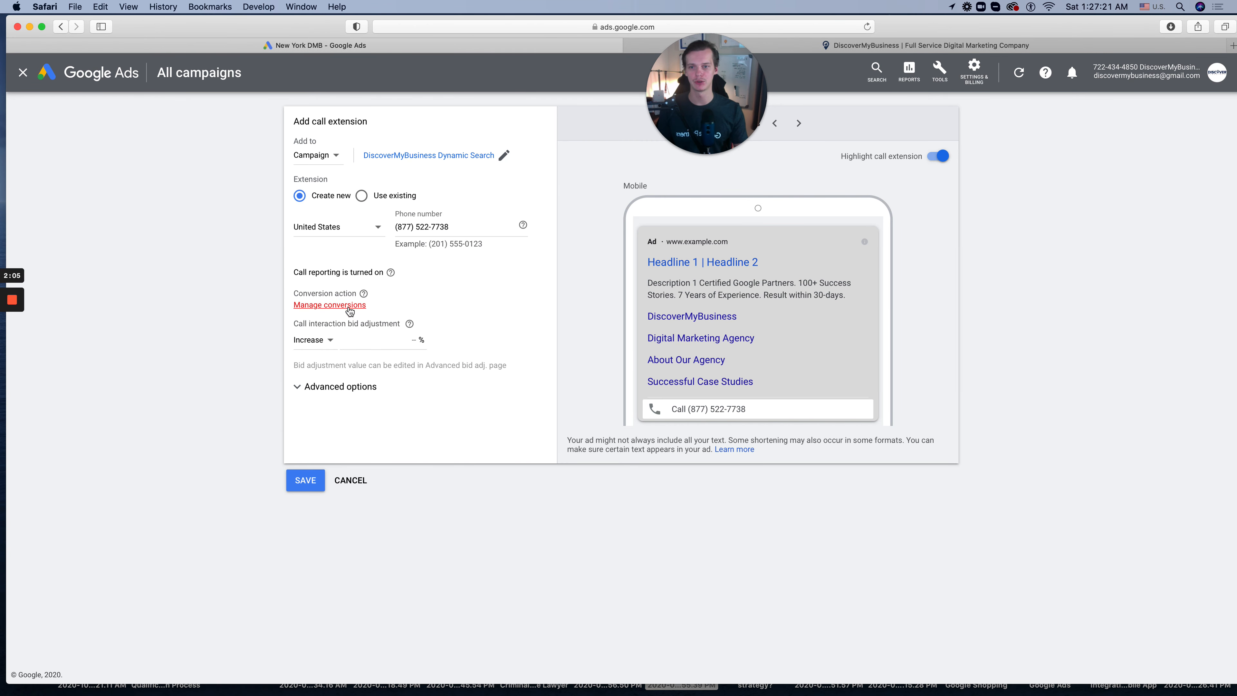
mouse_move(436, 253)
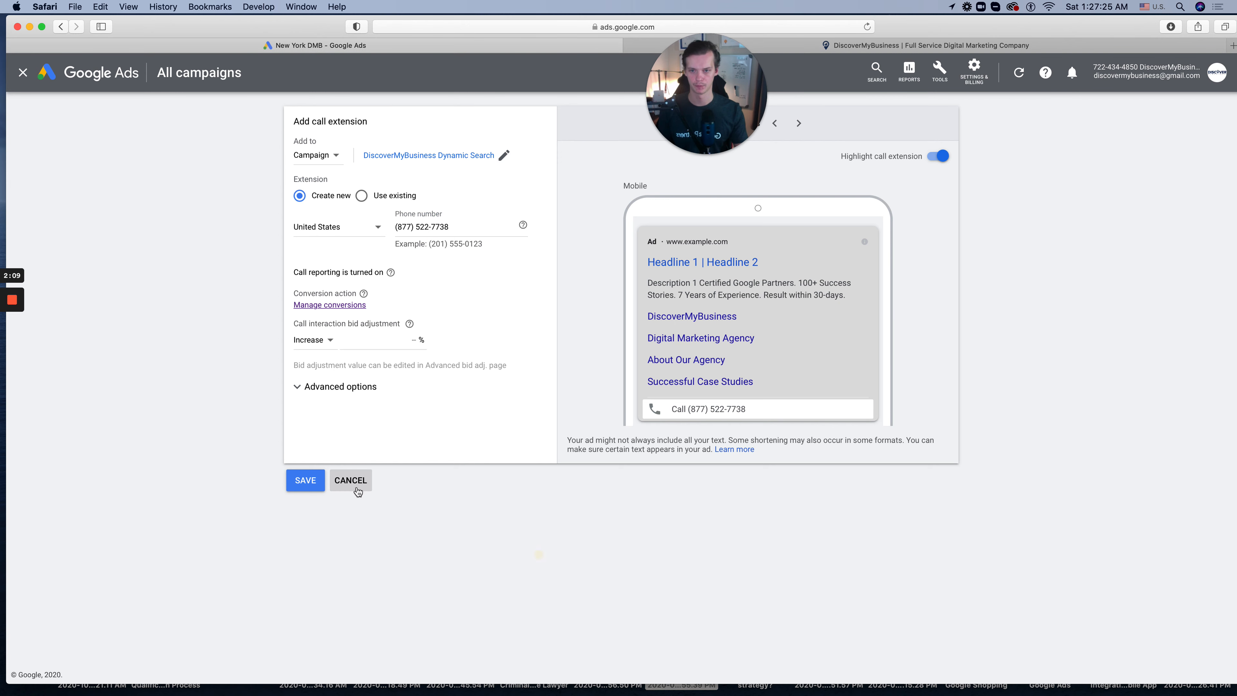
Step: Cancel the unsaved call extension form and return to the extensions list
click(350, 479)
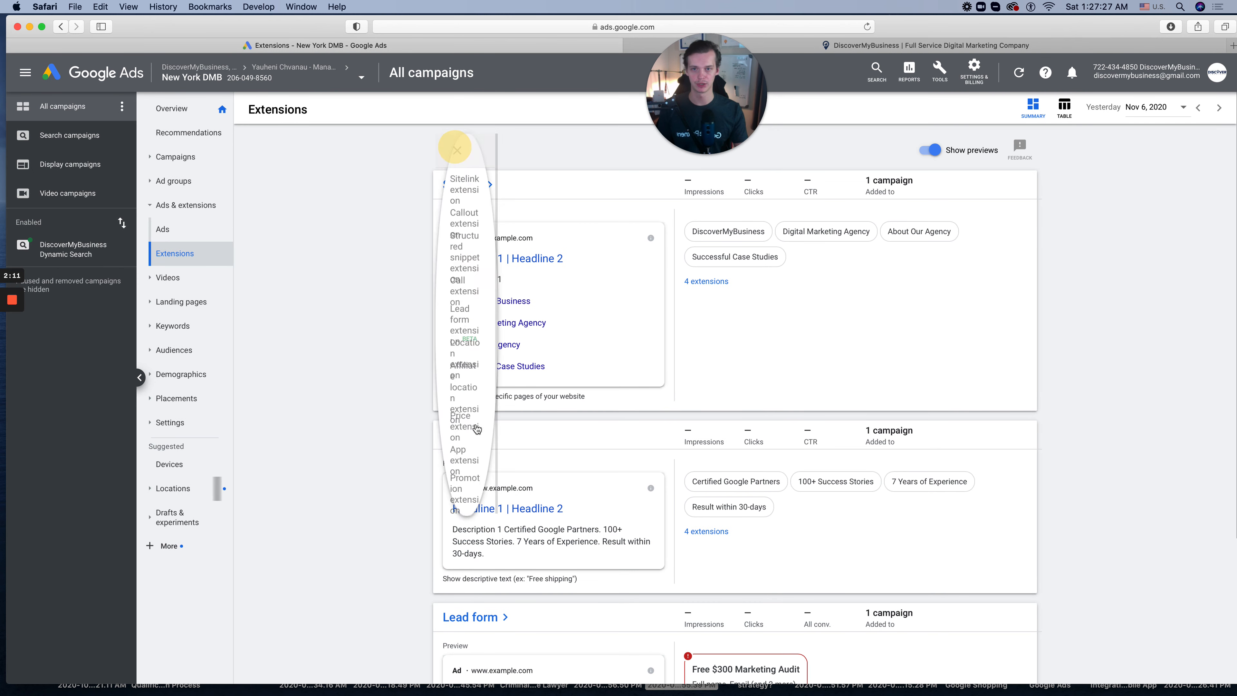
click(456, 287)
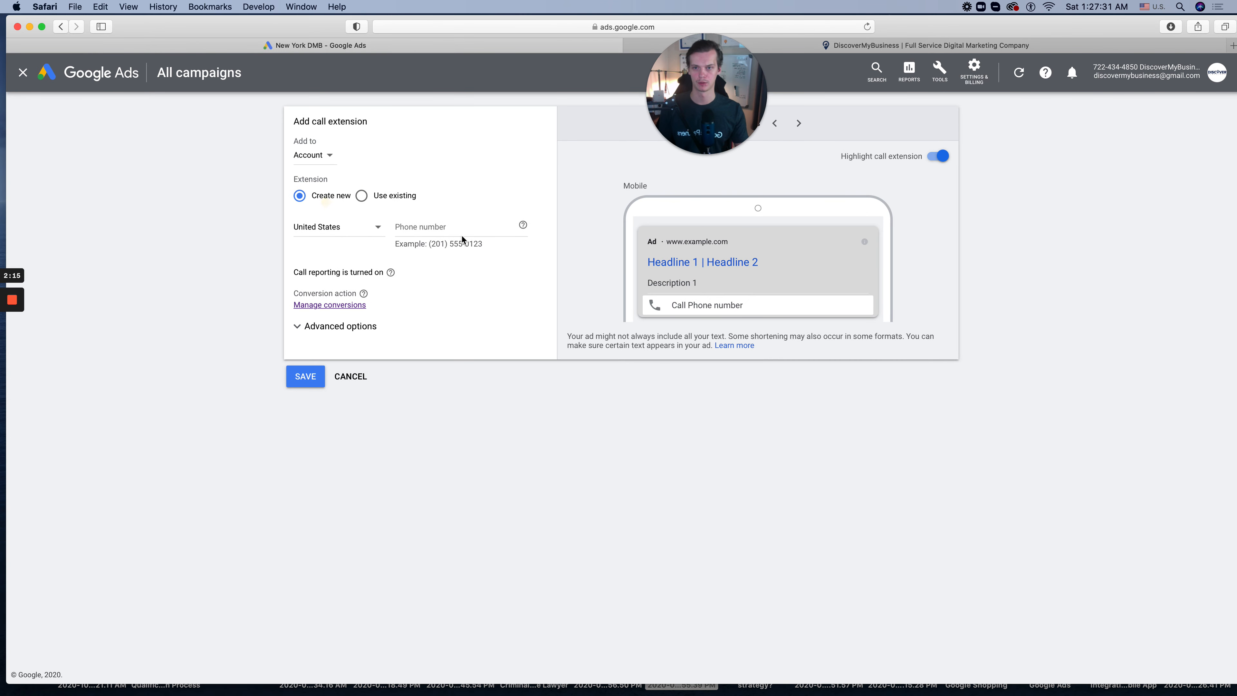
text((877) 522-7738)
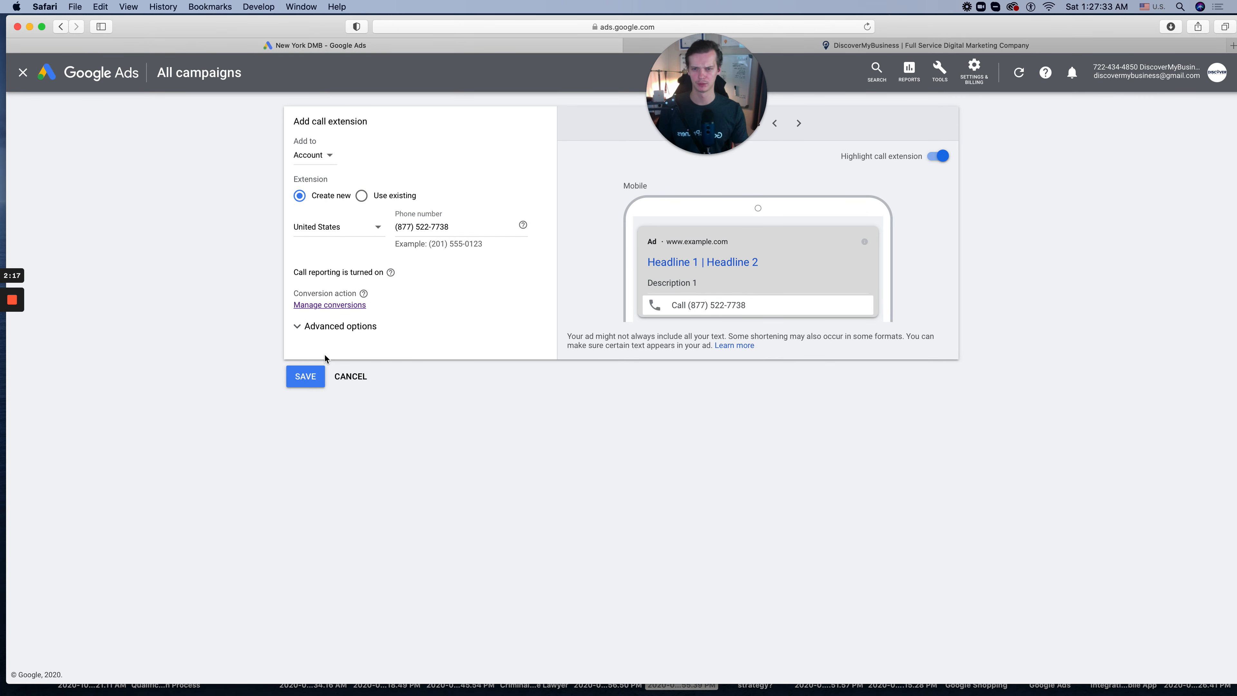
click(340, 326)
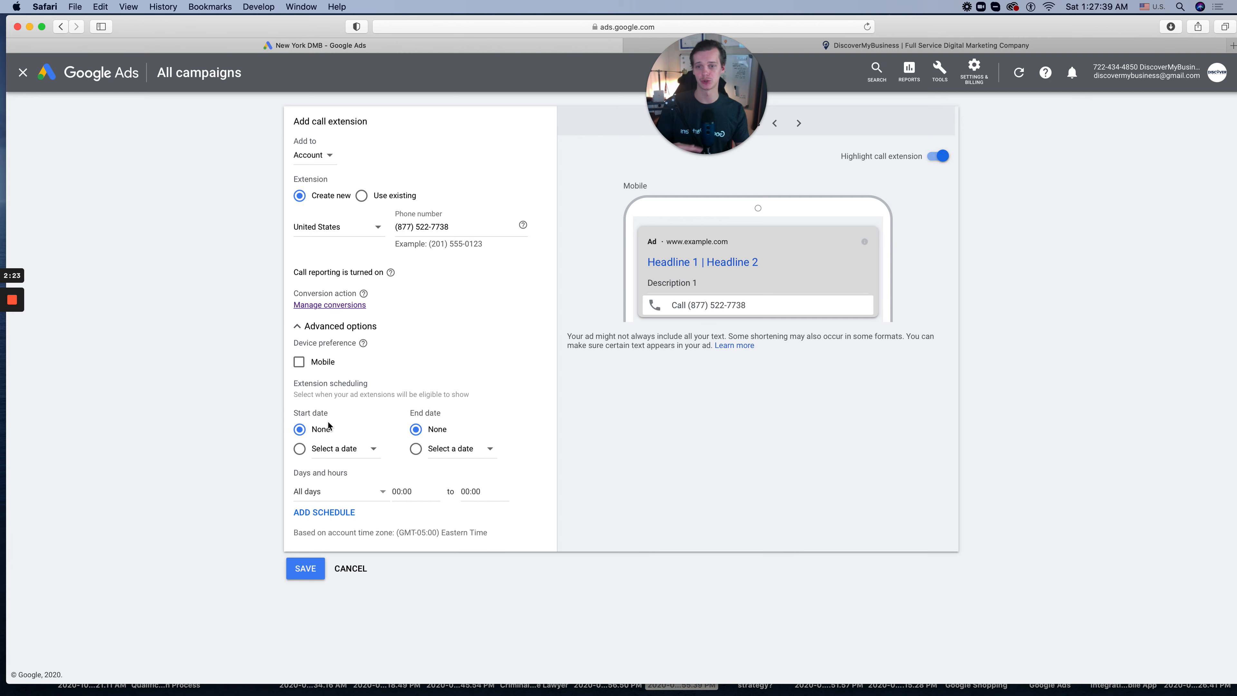
click(340, 326)
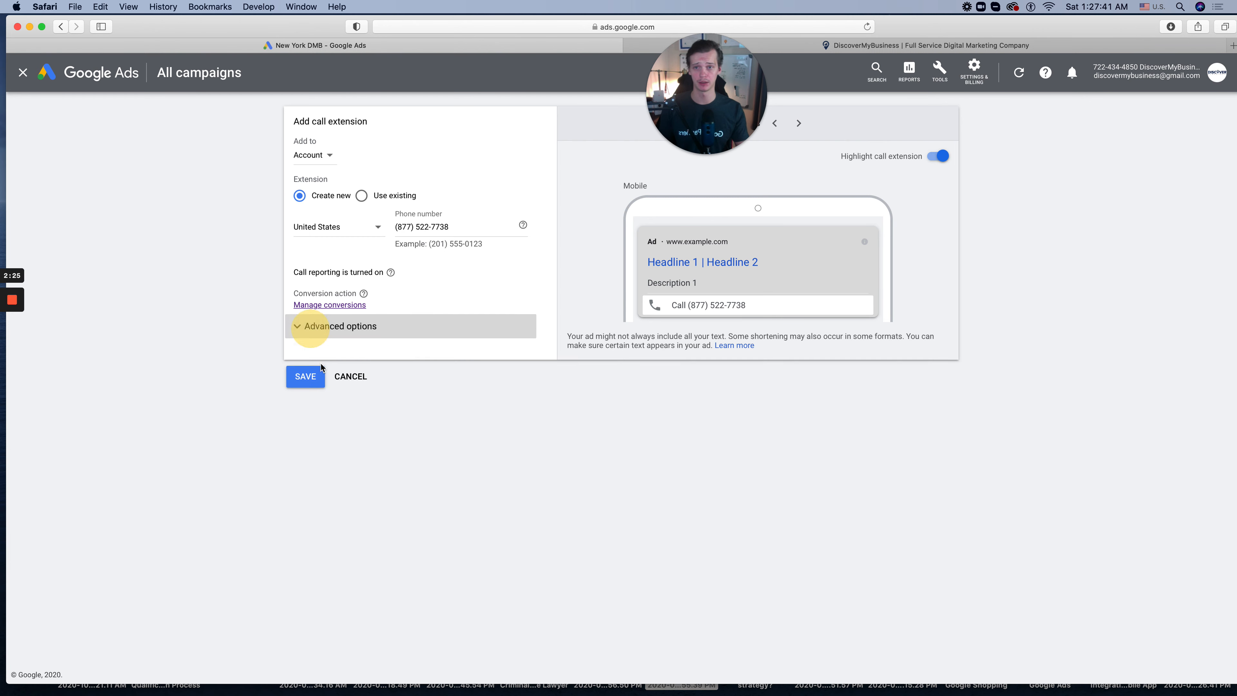
Step: Apply it to the DiscoverMyBusiness Dynamic Search campaign and save the call extension
click(313, 154)
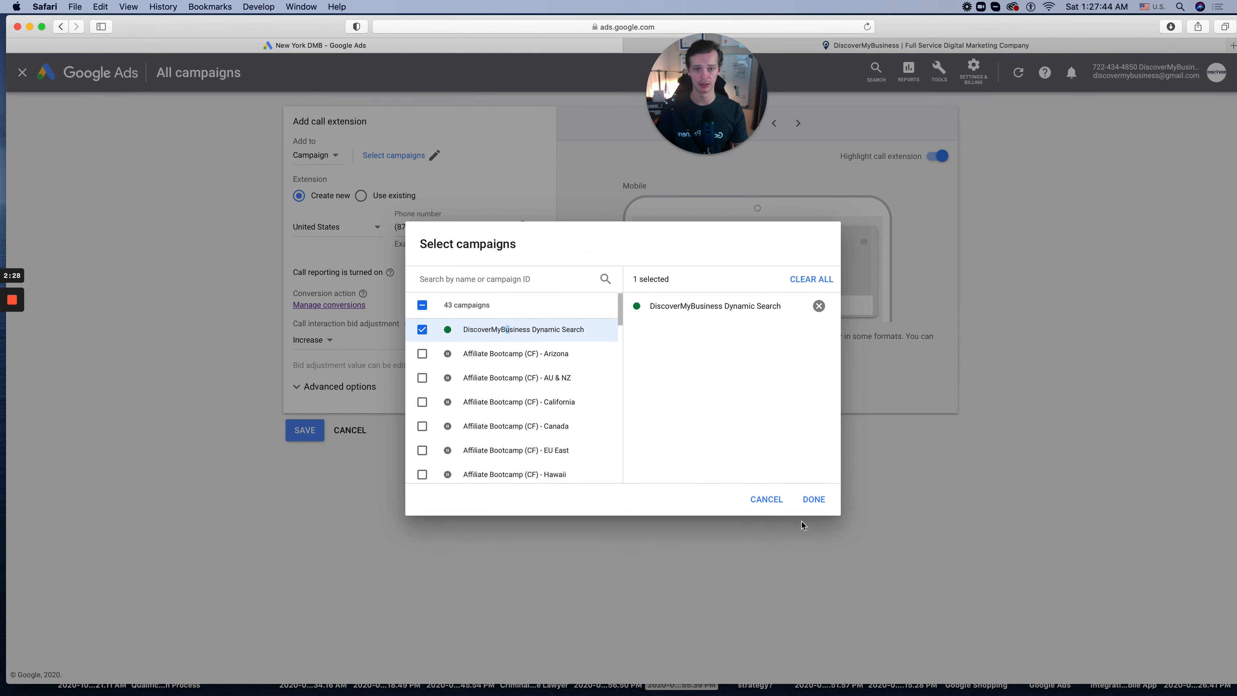
click(812, 499)
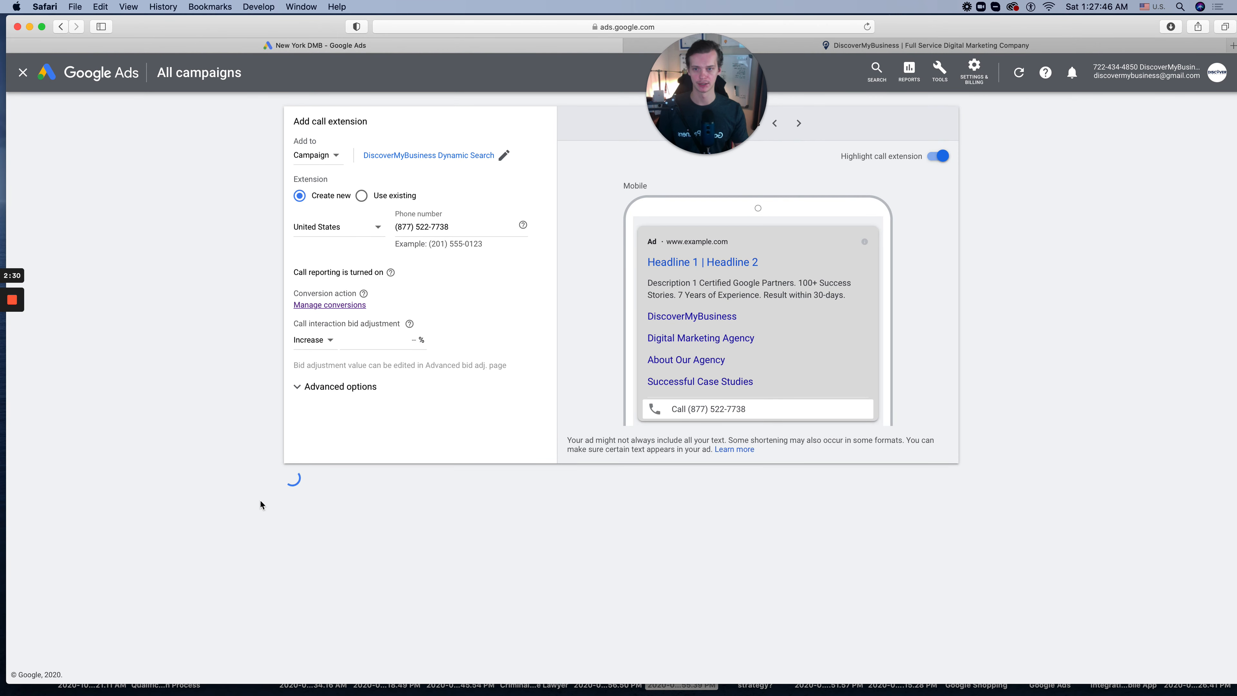
click(23, 73)
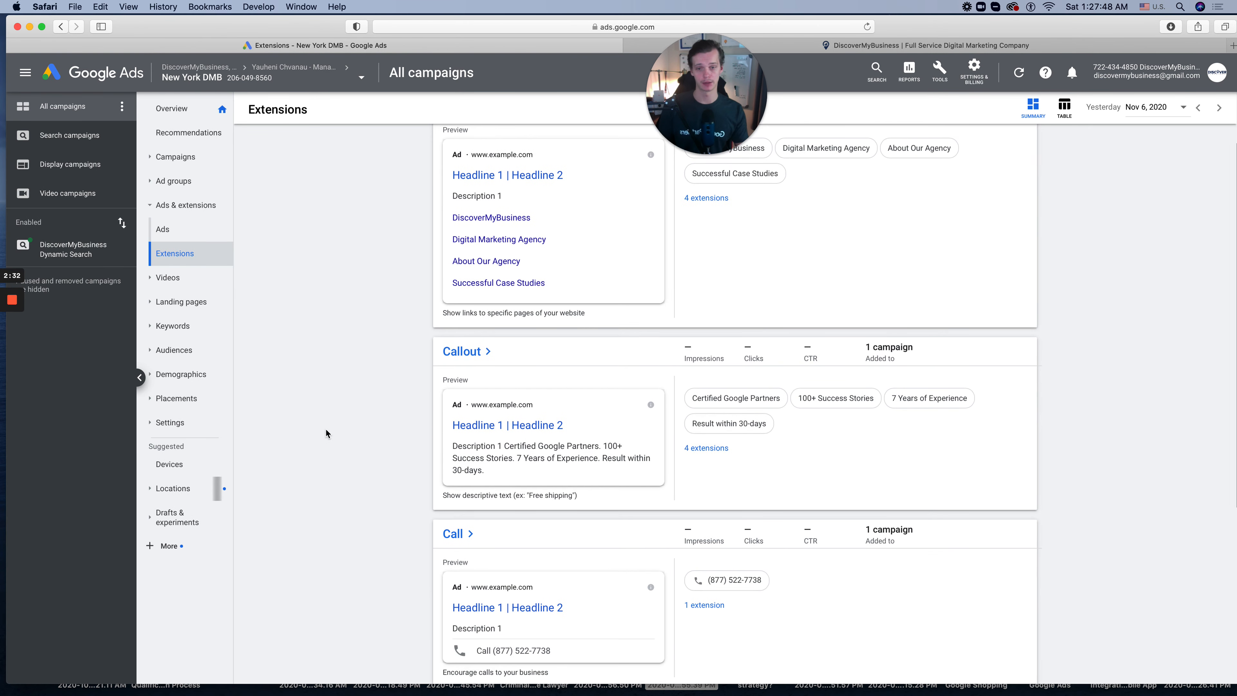
scroll(down, 3)
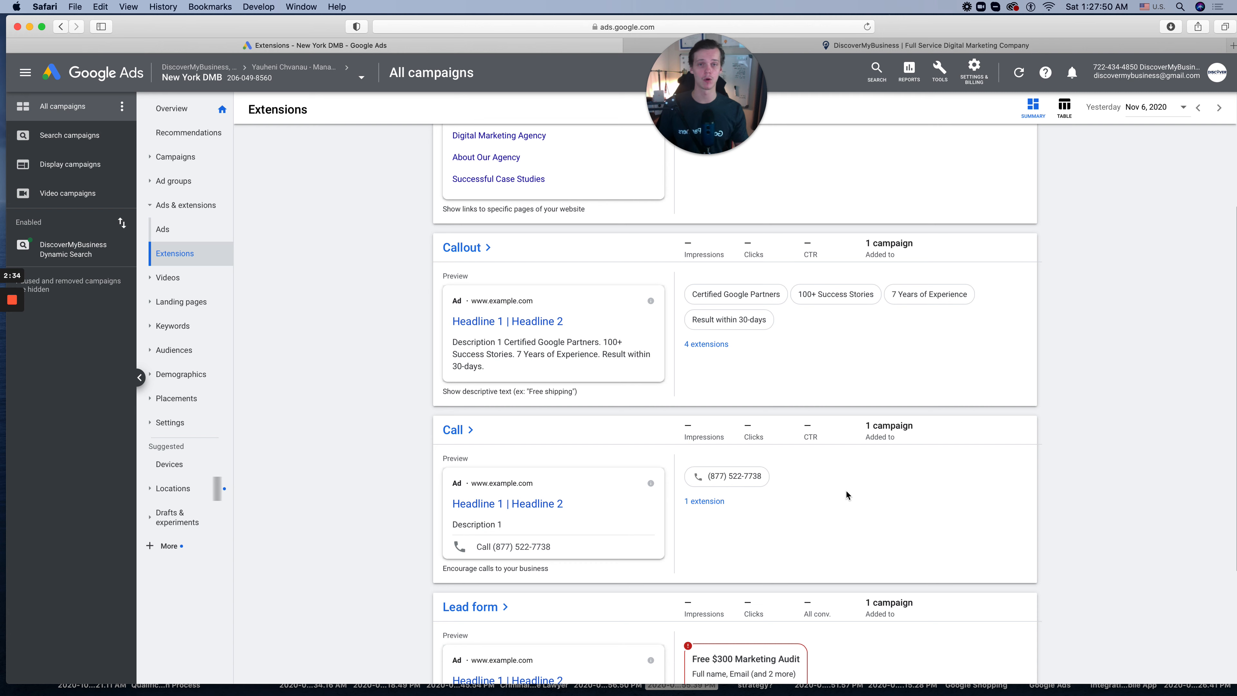